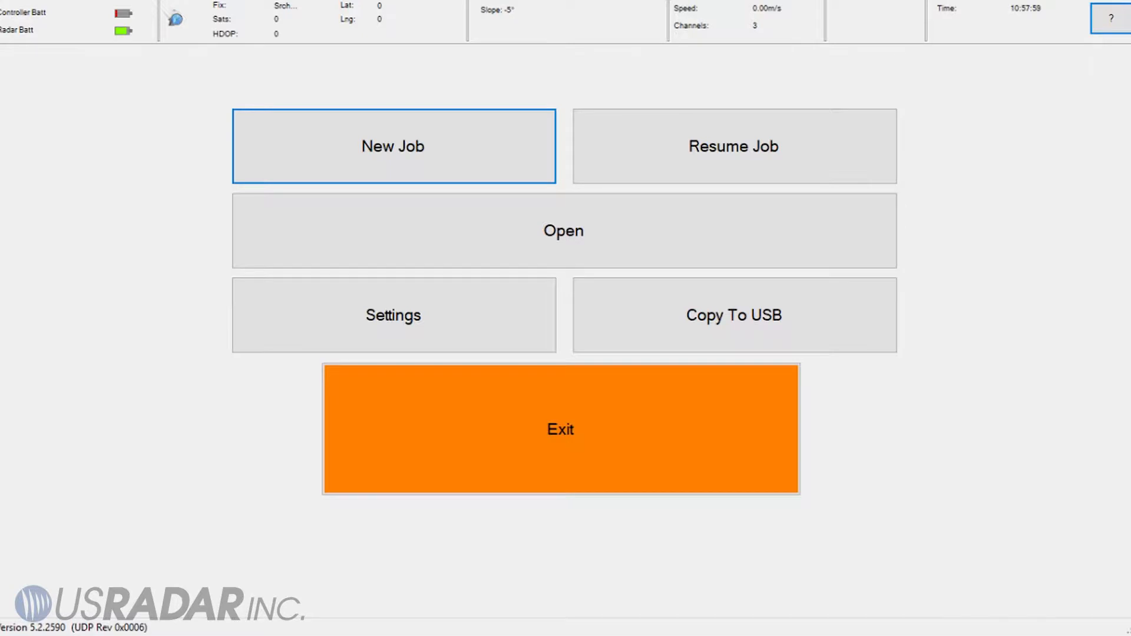
# Auto-configure all three antenna channels from Settings > Antenna and accept the preset values
pyautogui.click(413, 318)
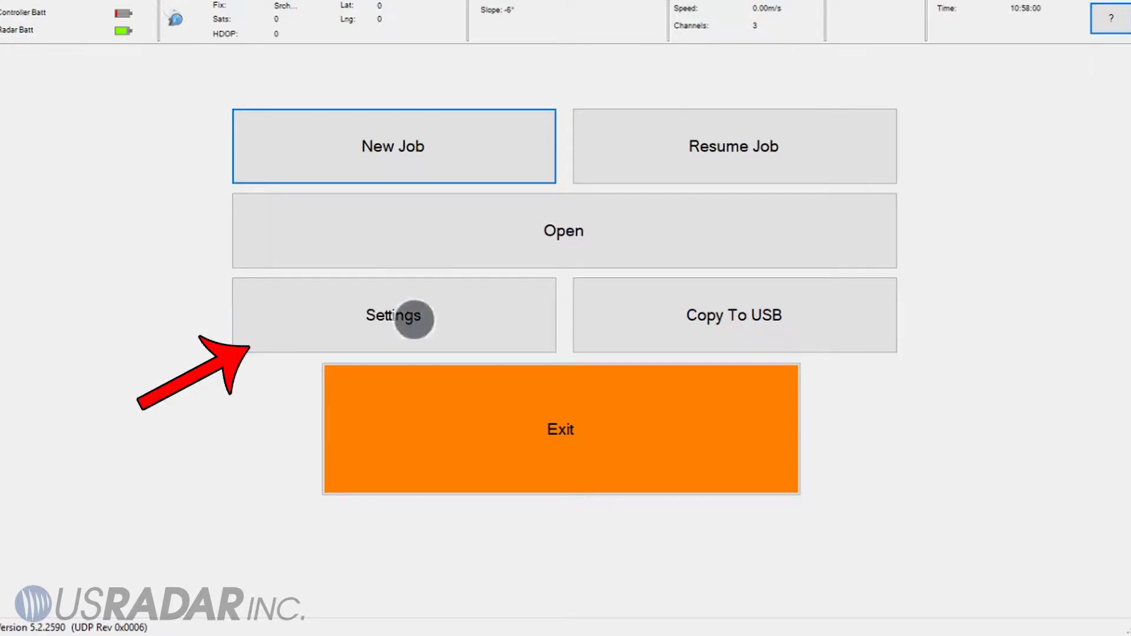
pyautogui.click(393, 315)
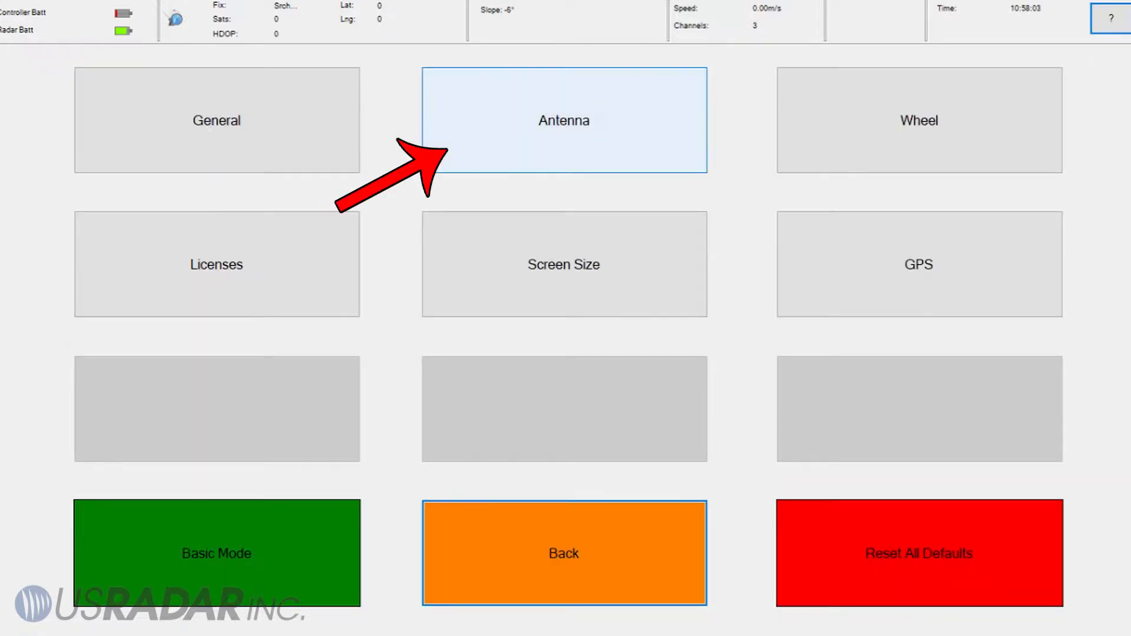
pyautogui.click(564, 120)
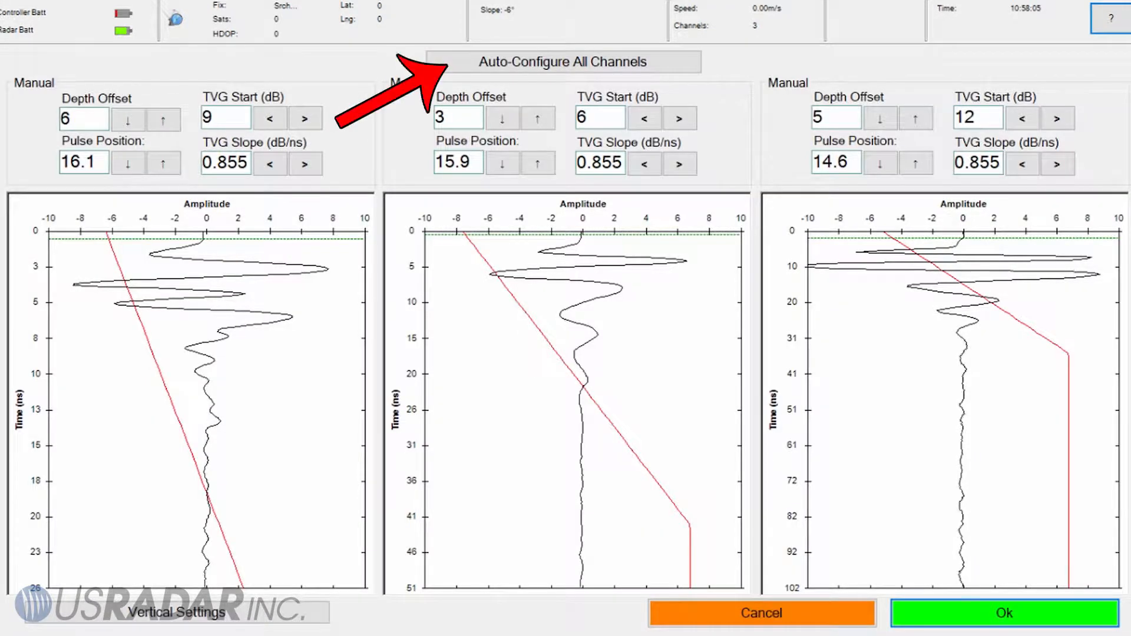
pyautogui.click(562, 62)
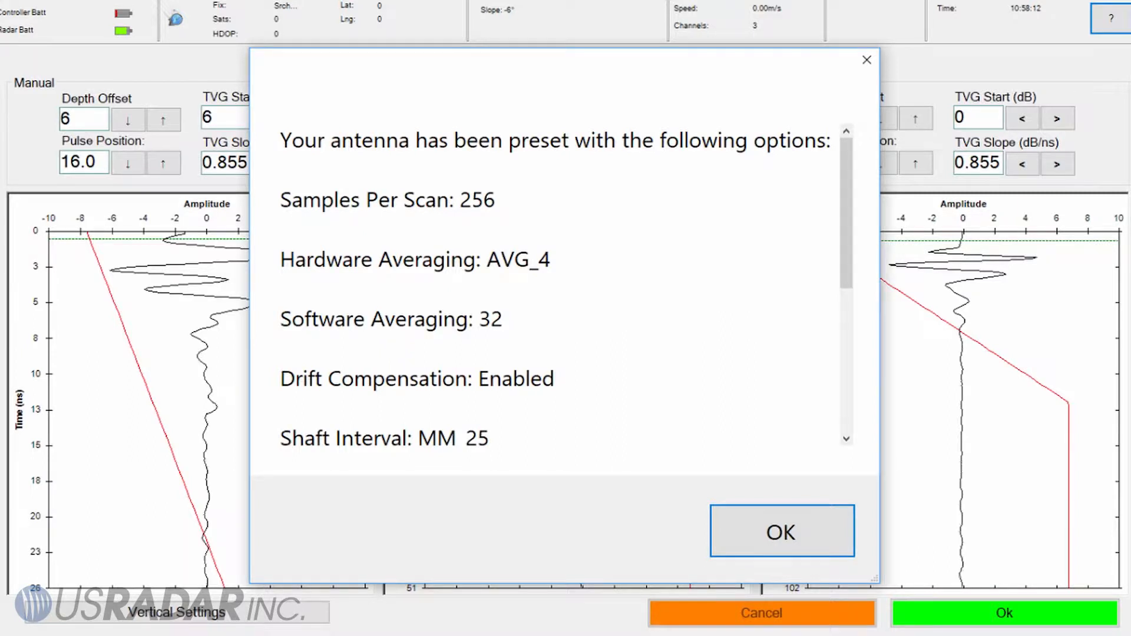
pyautogui.click(781, 530)
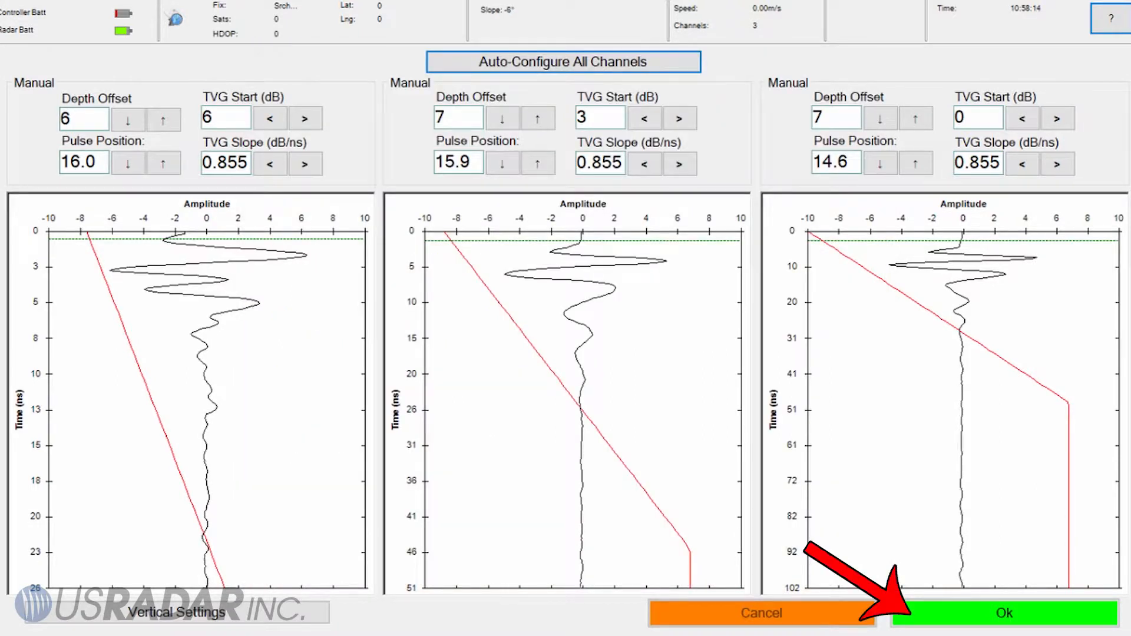
pyautogui.click(1002, 613)
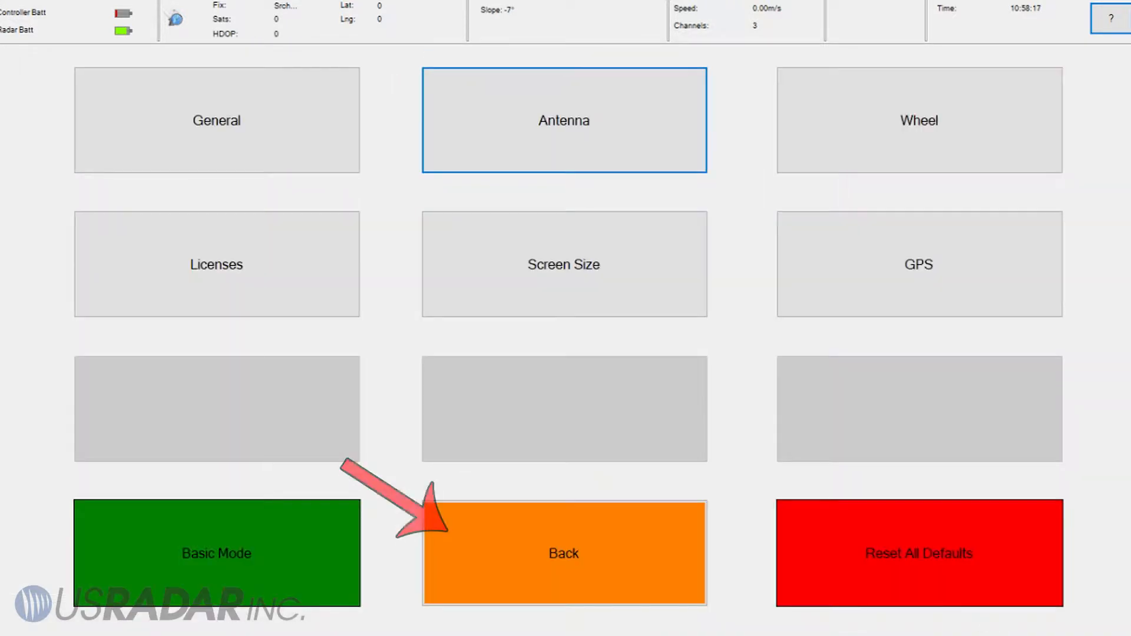
# Create new job Job_1007 from the start screen in Single Line mode
pyautogui.click(562, 552)
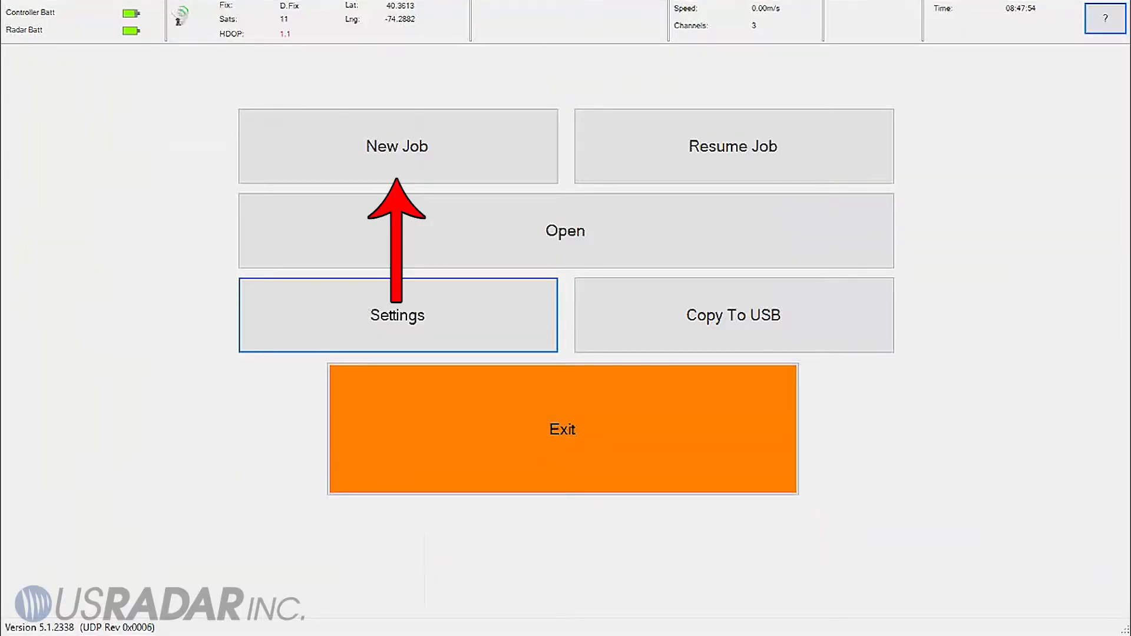
pyautogui.click(397, 145)
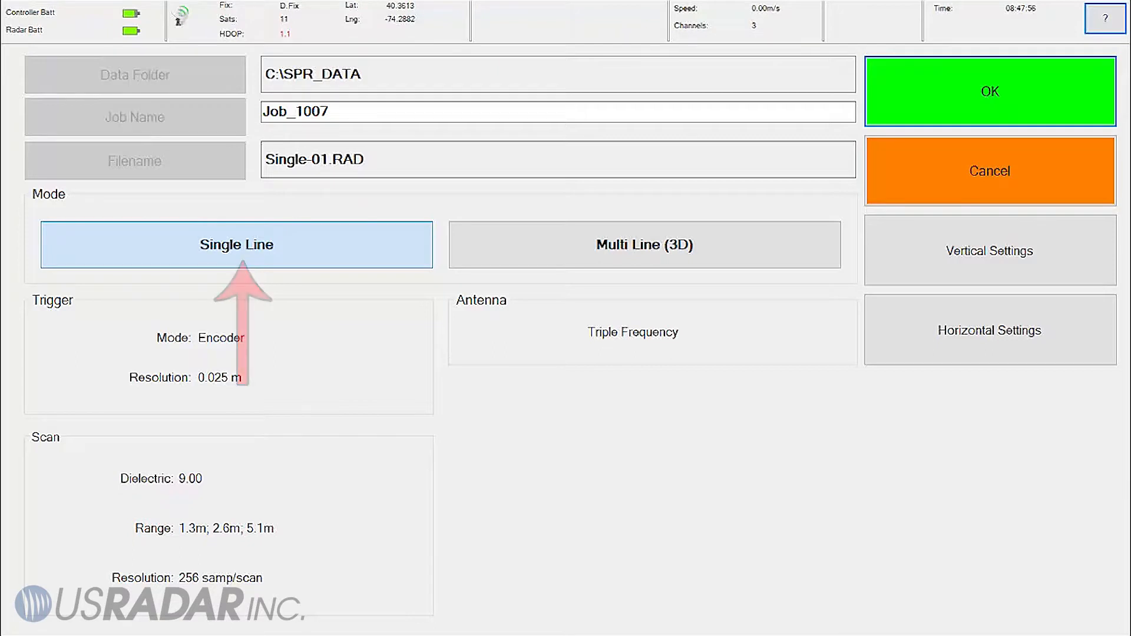
pyautogui.click(989, 91)
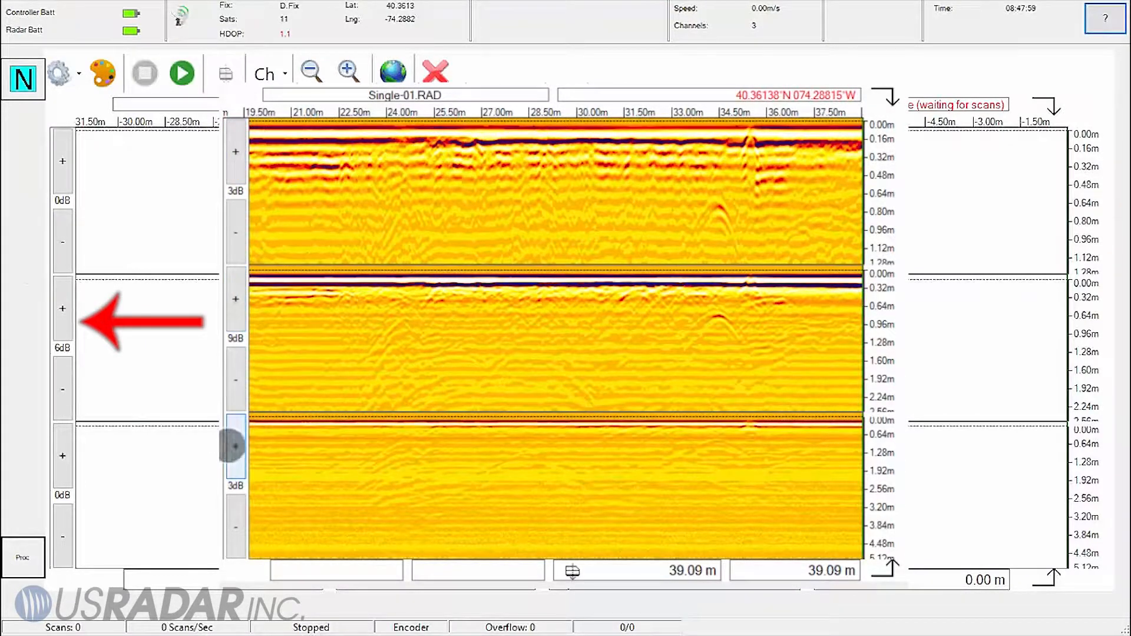
# Raise the third channel's gain twice on the Single-01.RAD acquisition screen
pyautogui.click(235, 446)
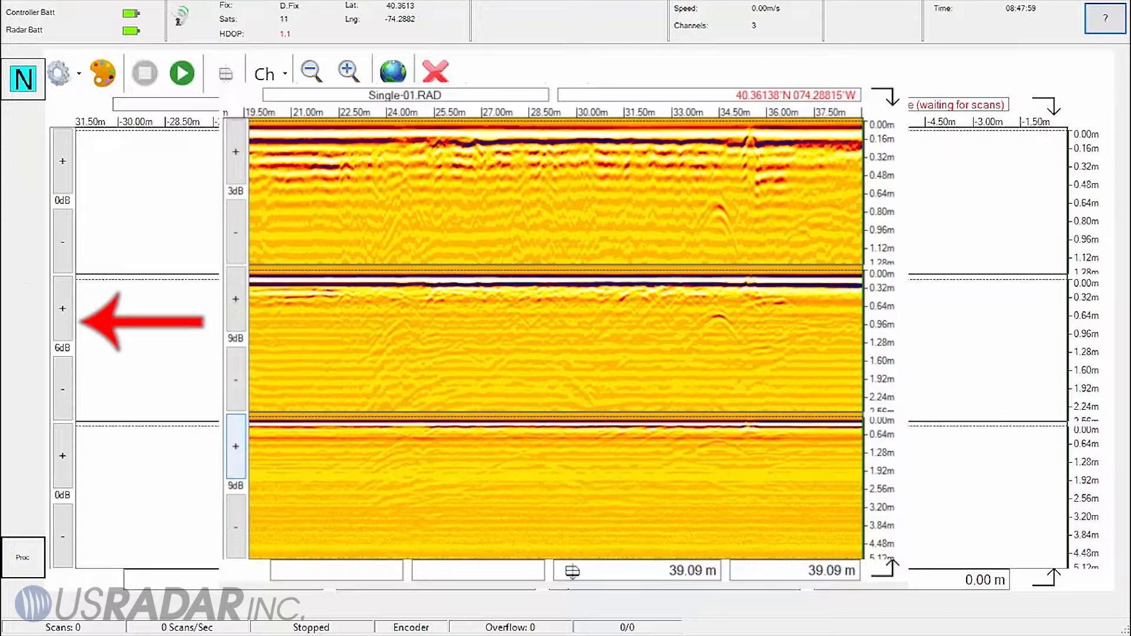
pyautogui.click(433, 73)
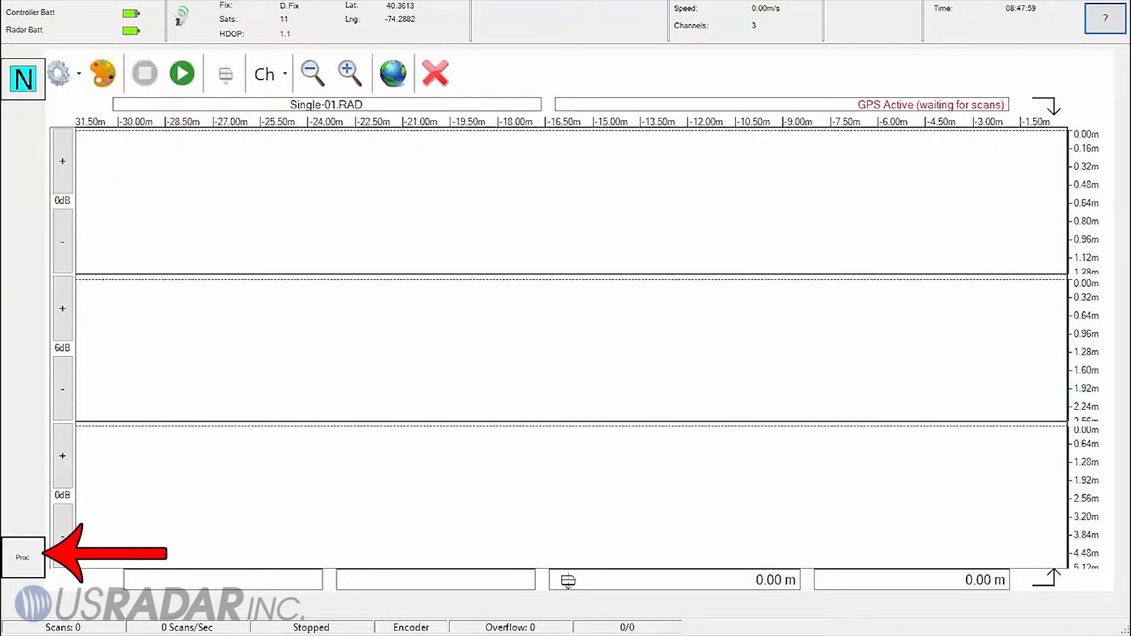
# Select Auto in the processing algorithm list and confirm it
pyautogui.click(22, 558)
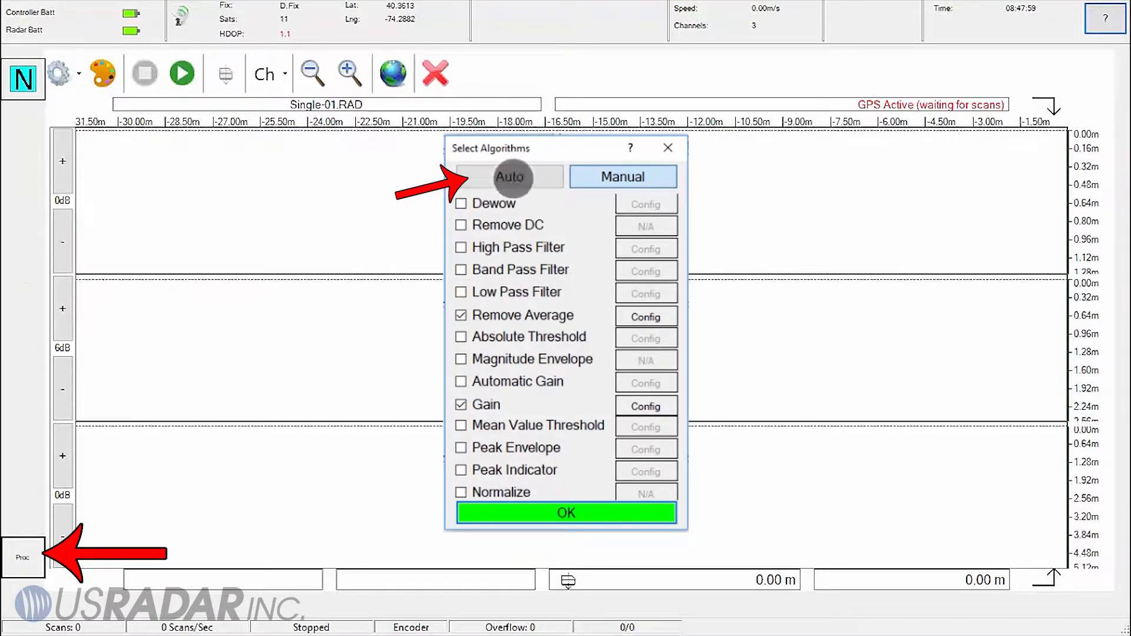
pyautogui.click(509, 176)
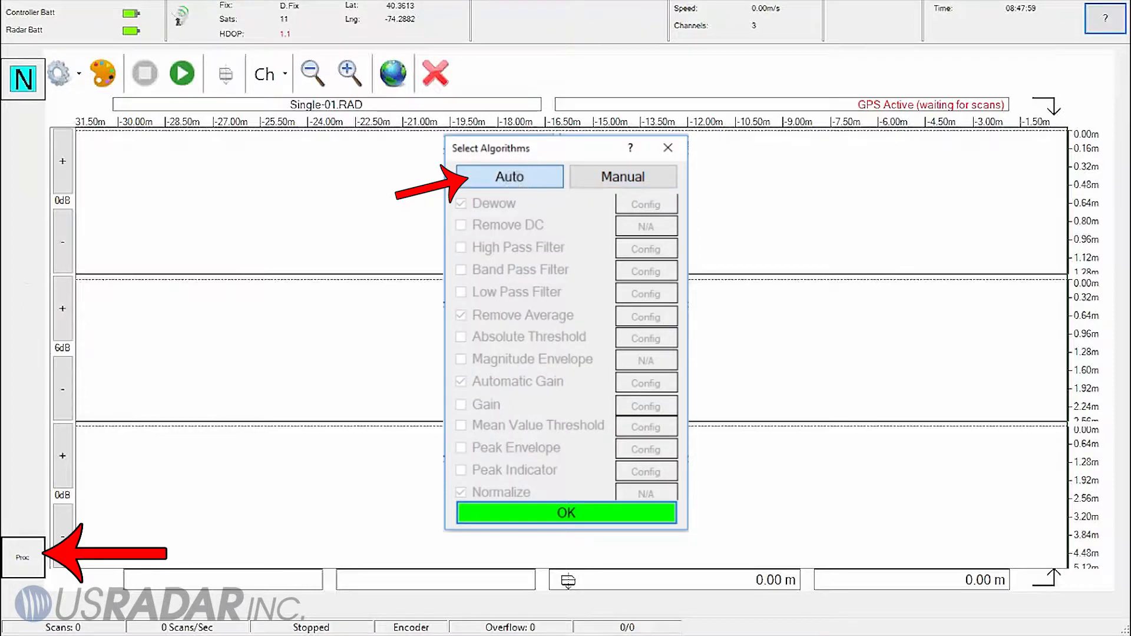
pyautogui.click(508, 177)
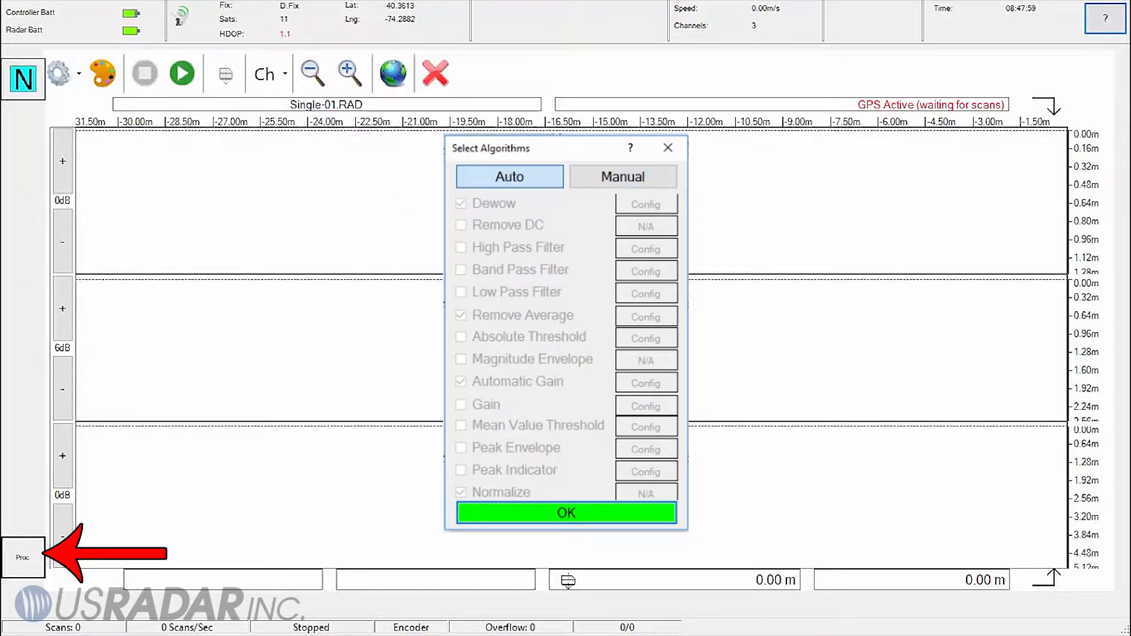
pyautogui.click(566, 513)
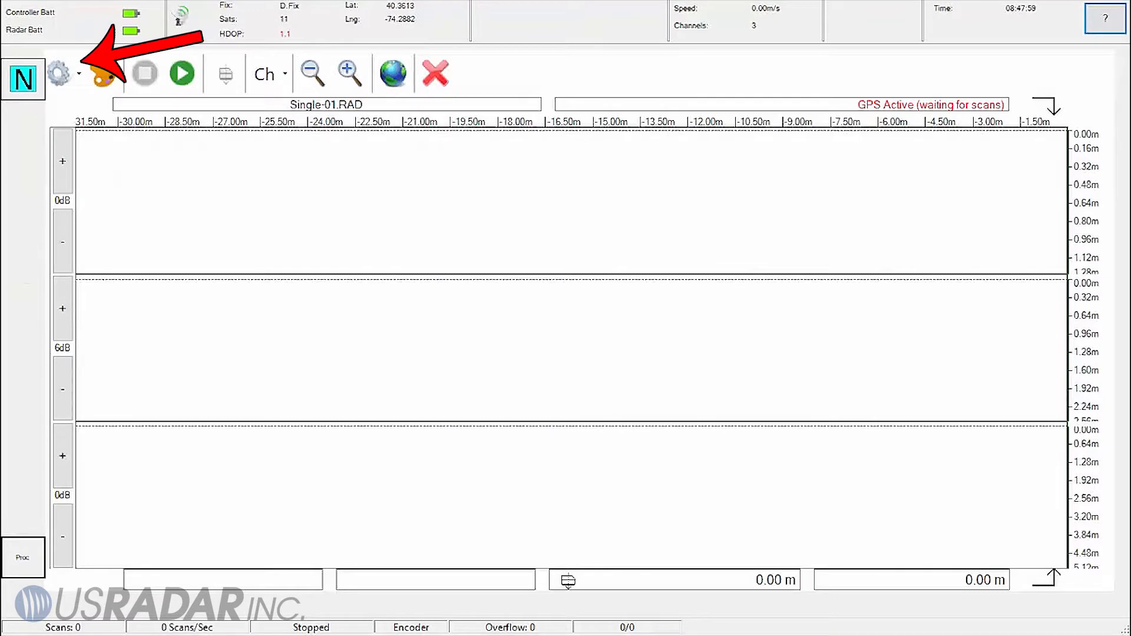
pyautogui.click(58, 73)
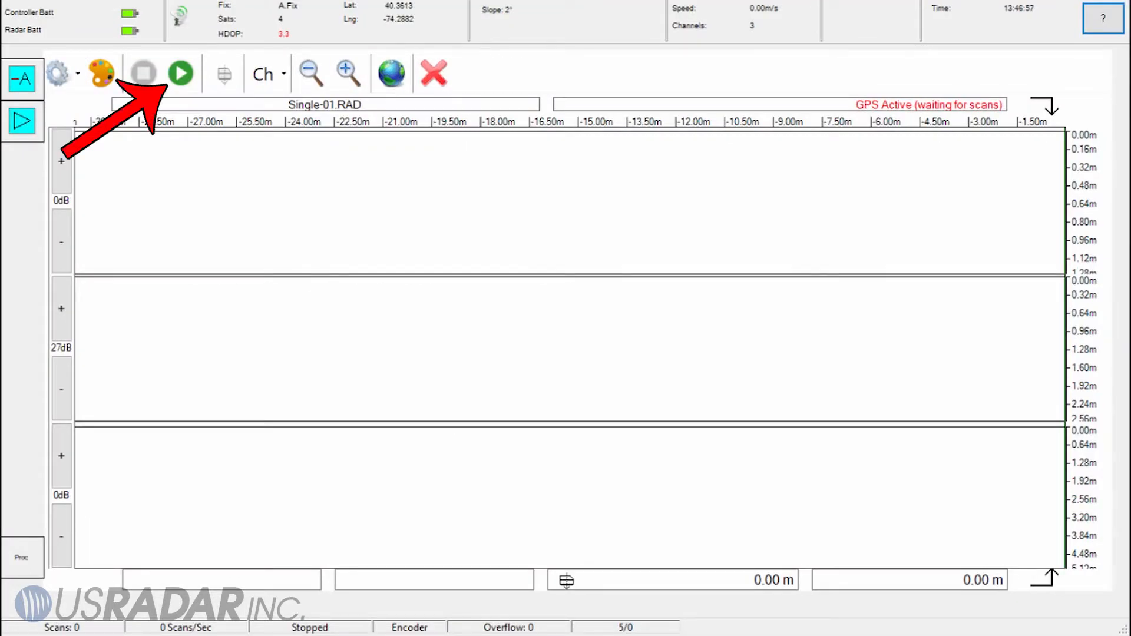
# Record a three-channel survey line into Single-01.RAD, stop, and save it
pyautogui.click(181, 73)
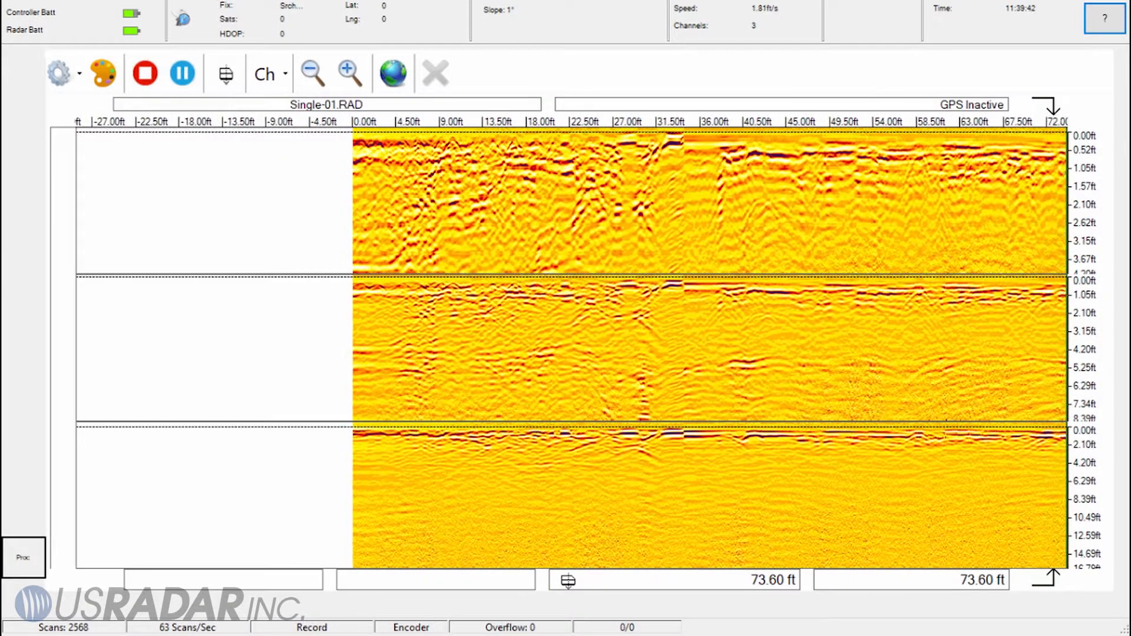
pyautogui.click(225, 73)
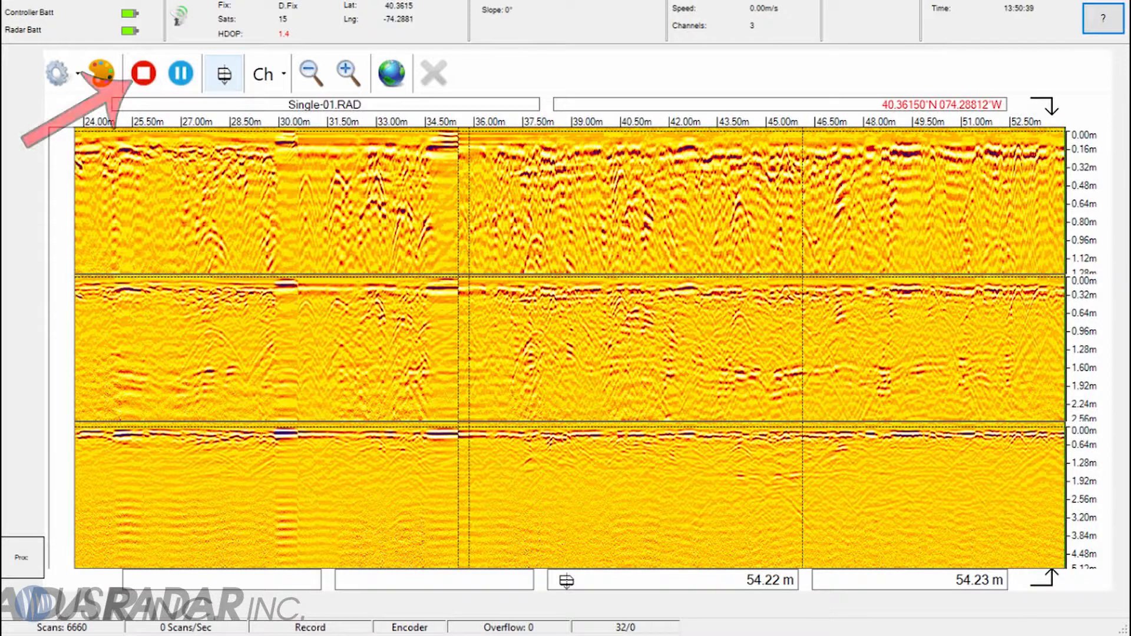
pyautogui.click(142, 73)
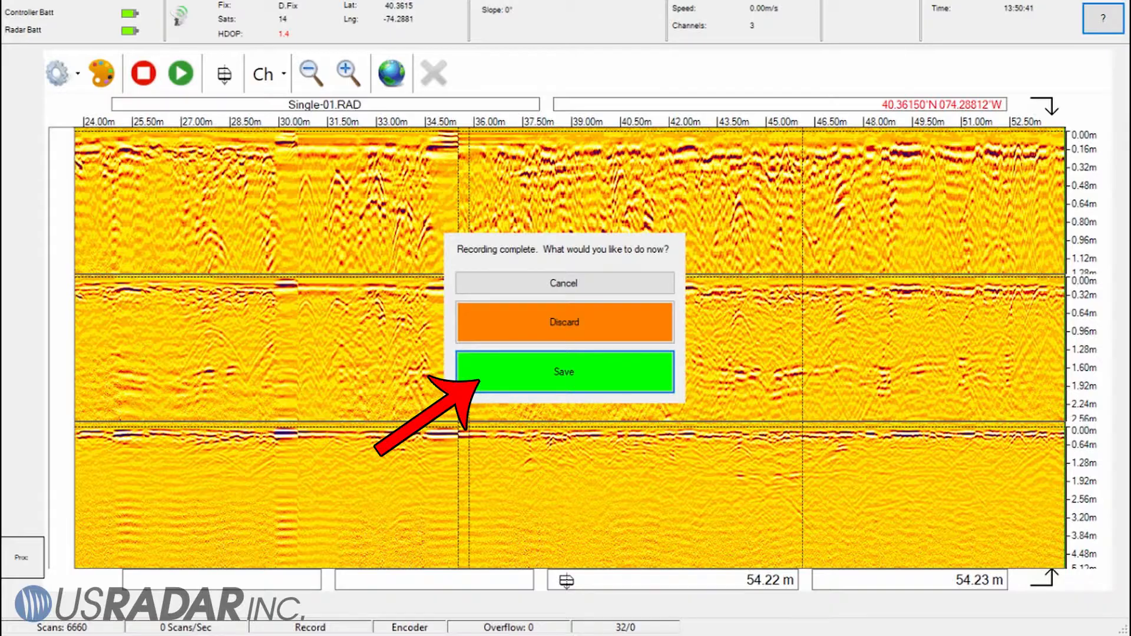
pyautogui.click(563, 371)
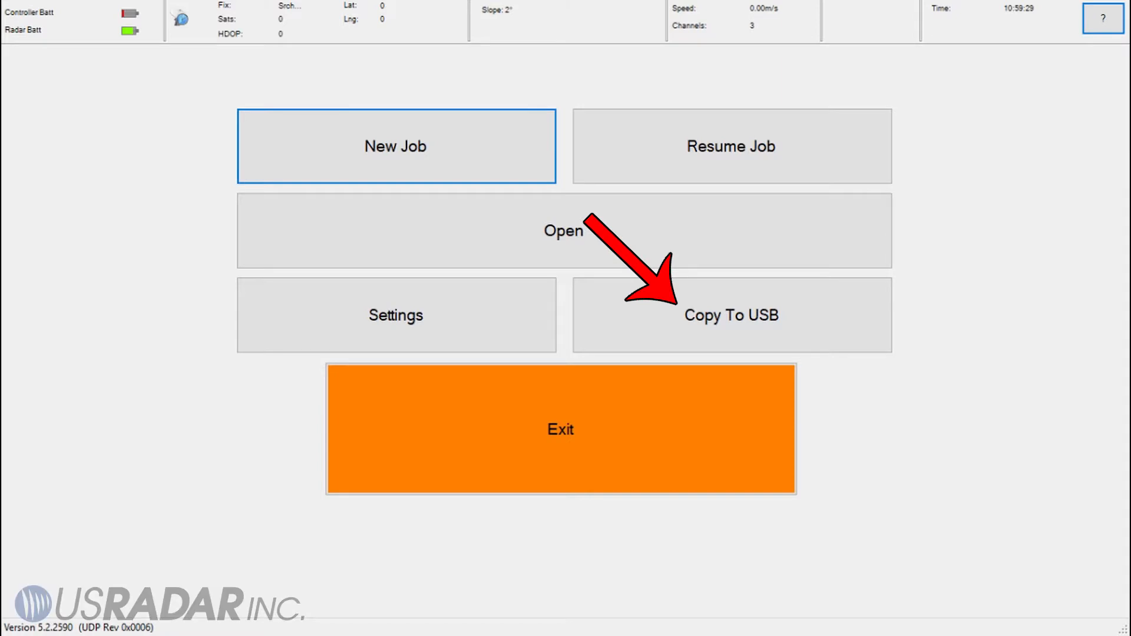
# Copy the job data to the USB drive from the start screen
pyautogui.click(730, 315)
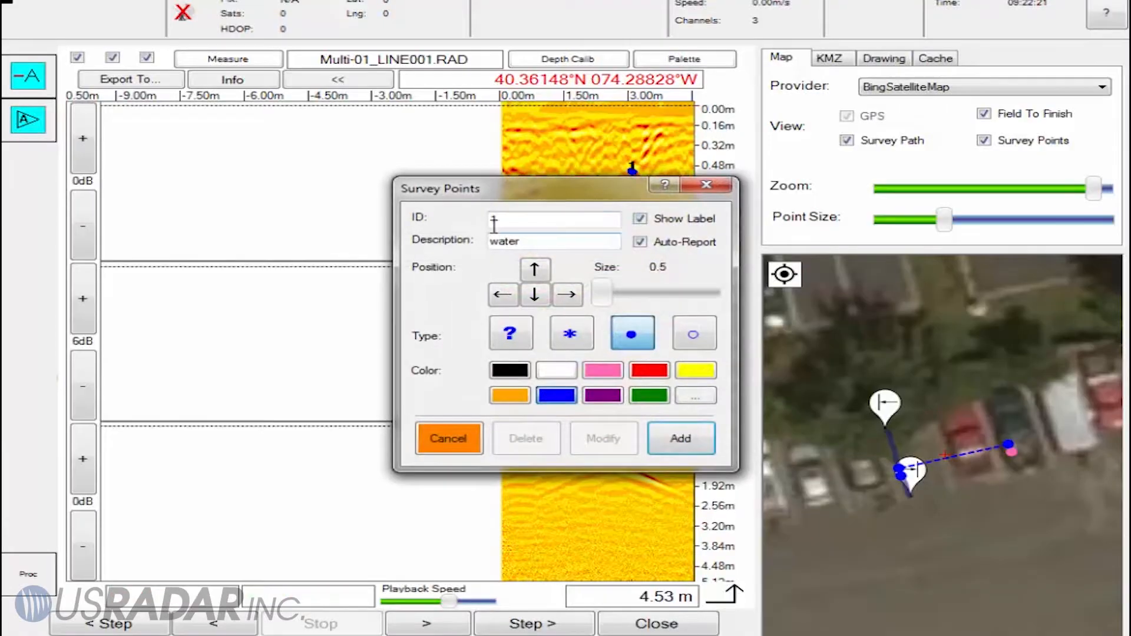
# Describe the survey point as 'unknow' and set the map polyline colour to orange
pyautogui.write('unknow')
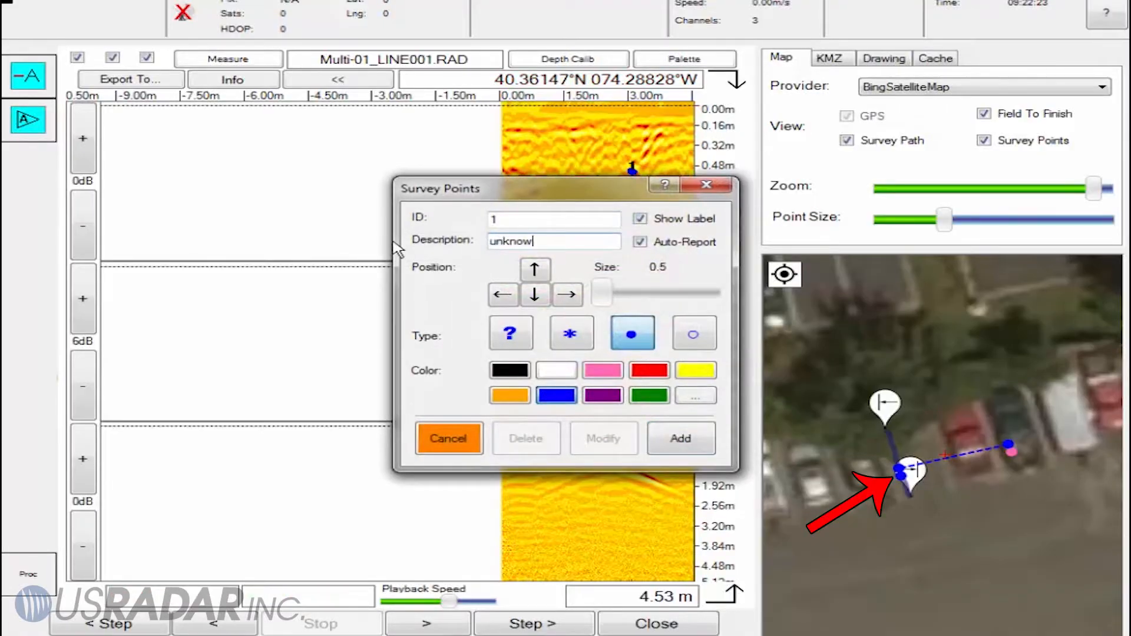
pyautogui.click(603, 370)
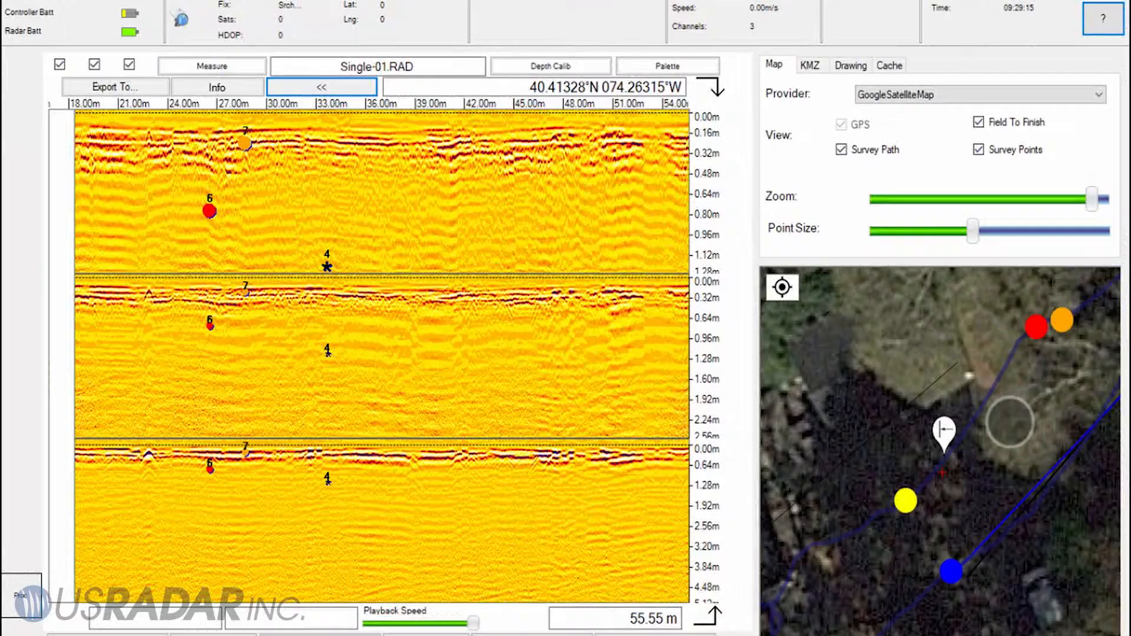
pyautogui.click(850, 64)
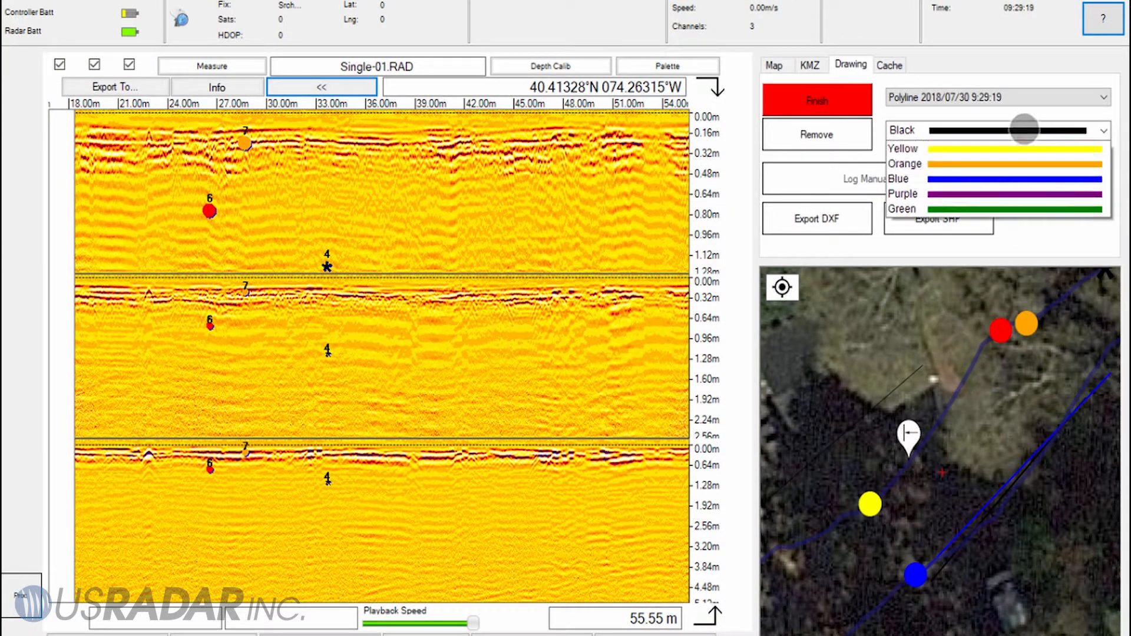
pyautogui.click(903, 163)
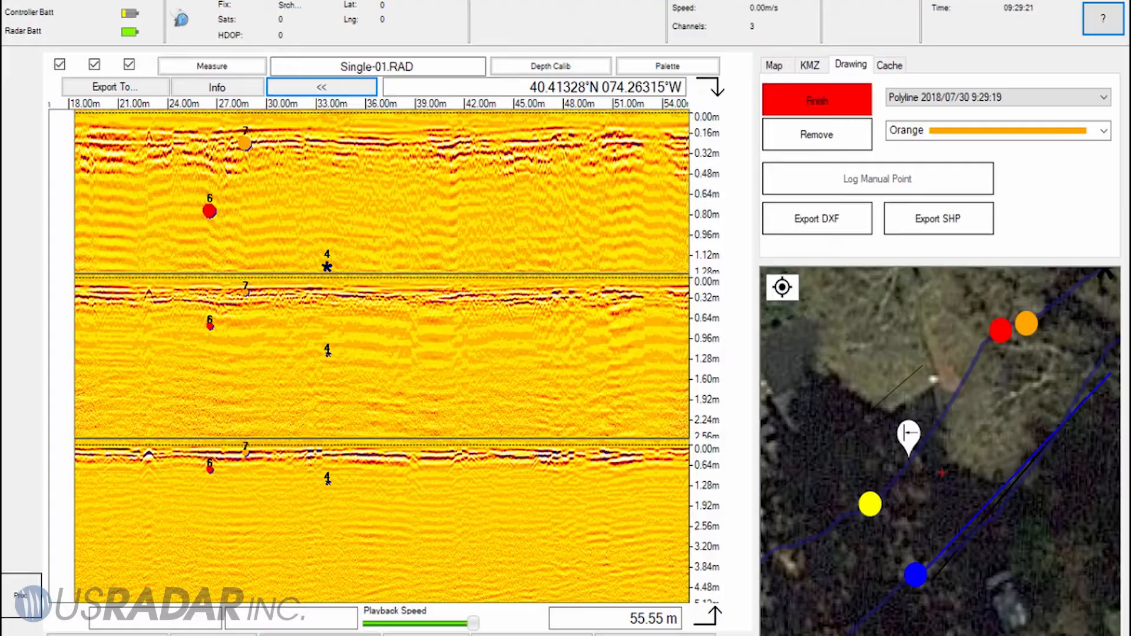